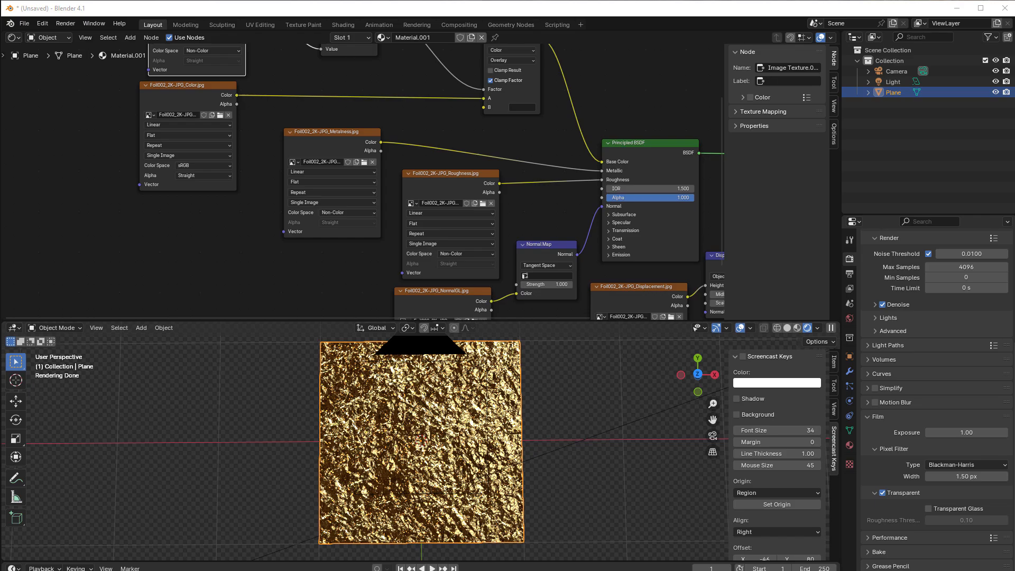
mouse_move(499, 535)
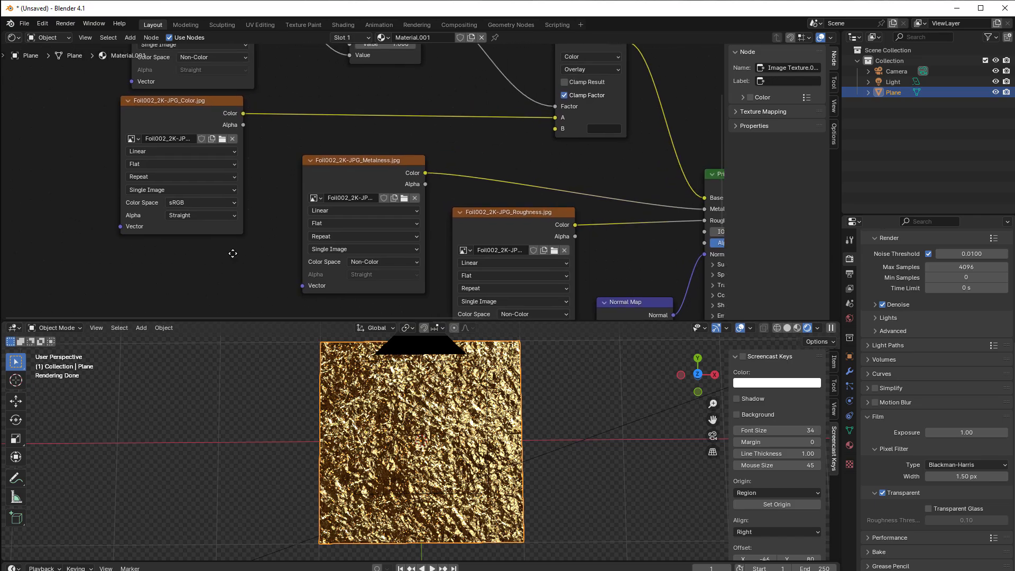
- Switch to the Compositing workspace and add an Image input node in place of Render Layers
scroll("down", 3)
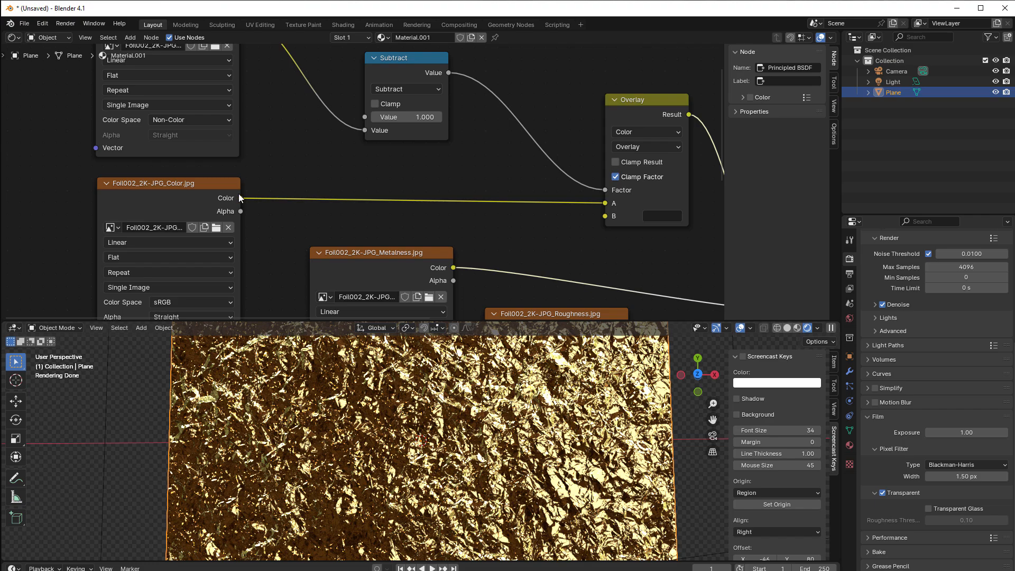
mouse_move(240, 206)
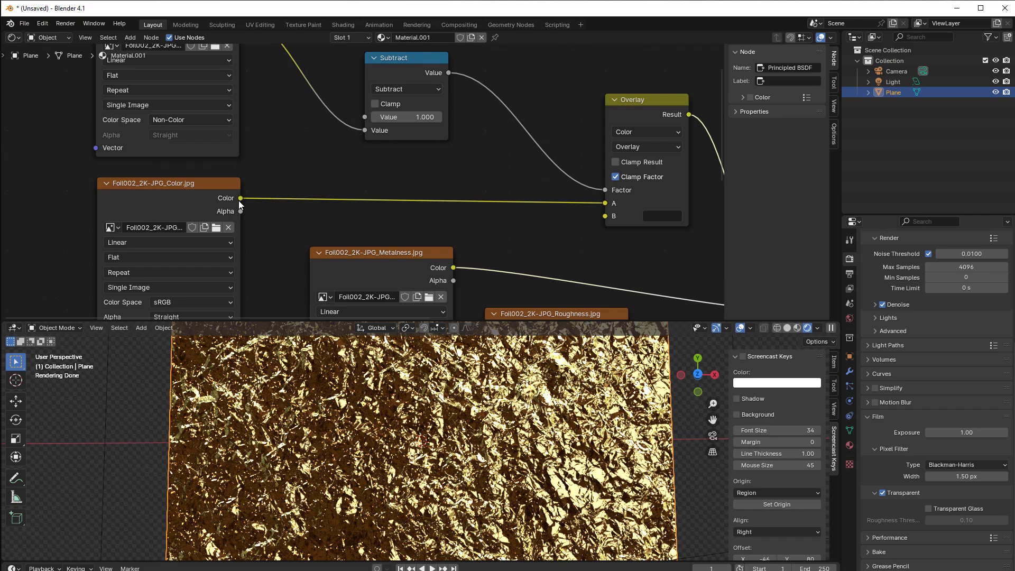
mouse_move(250, 202)
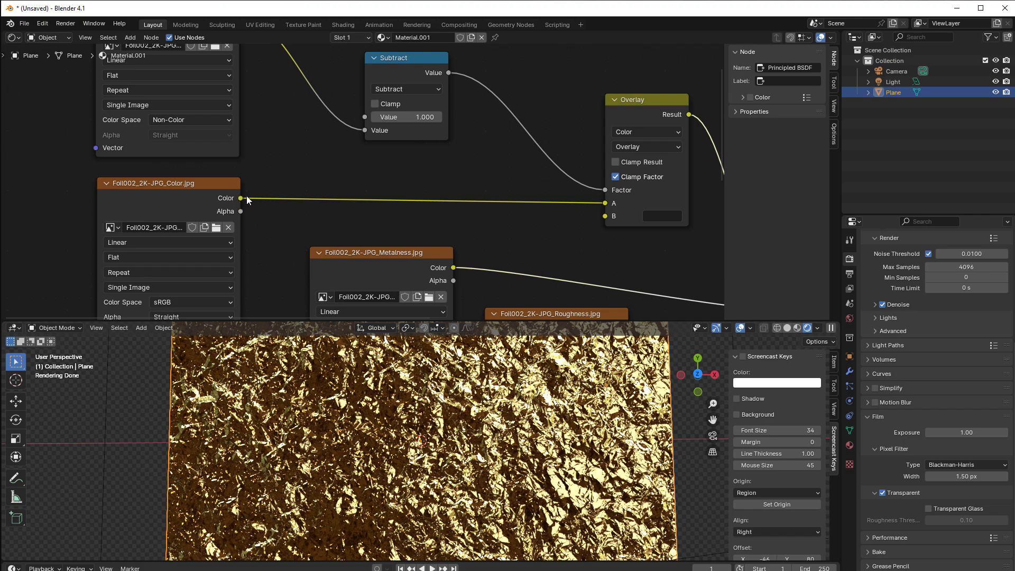
mouse_move(260, 210)
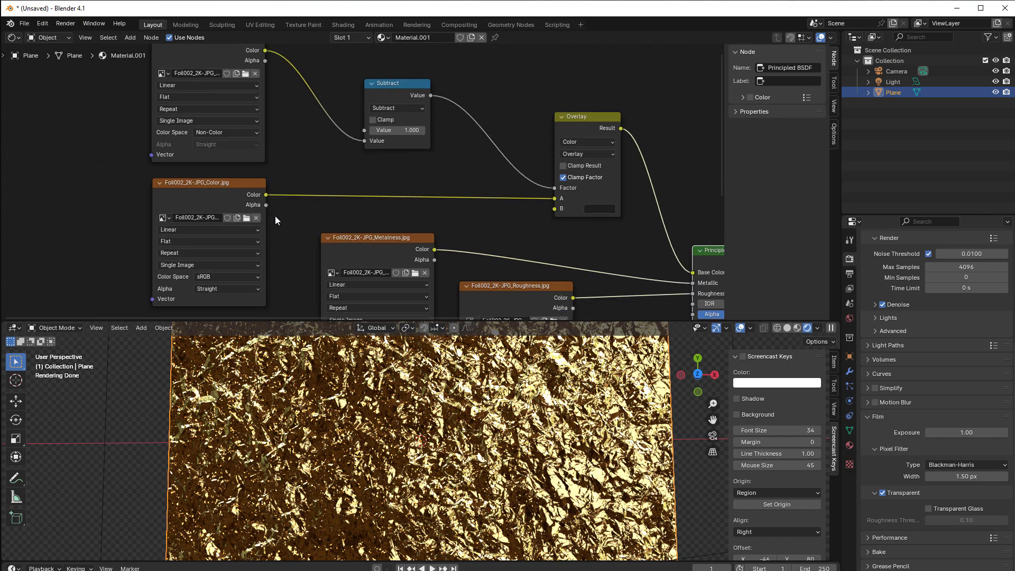
scroll("up", 3)
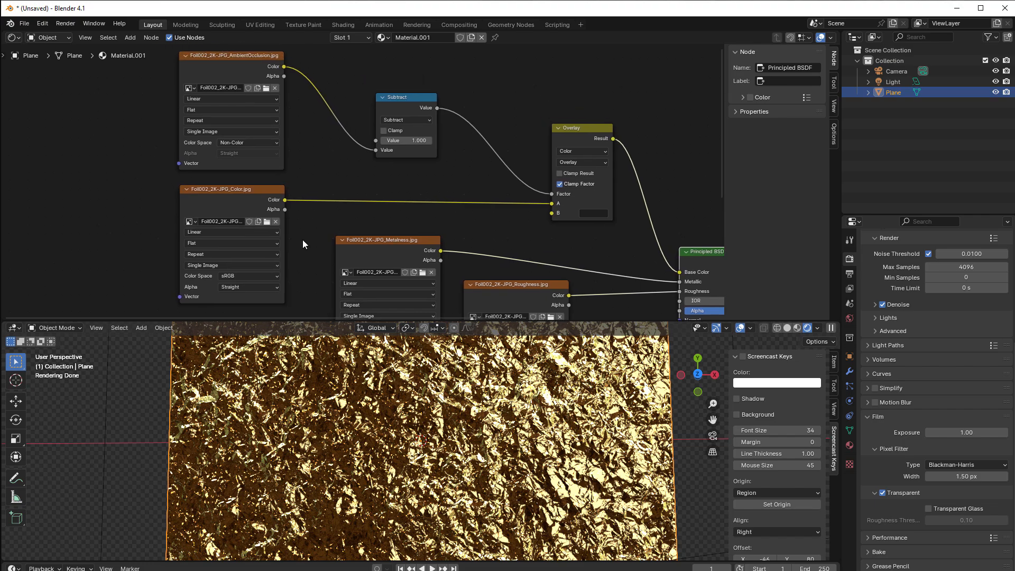
mouse_move(459, 25)
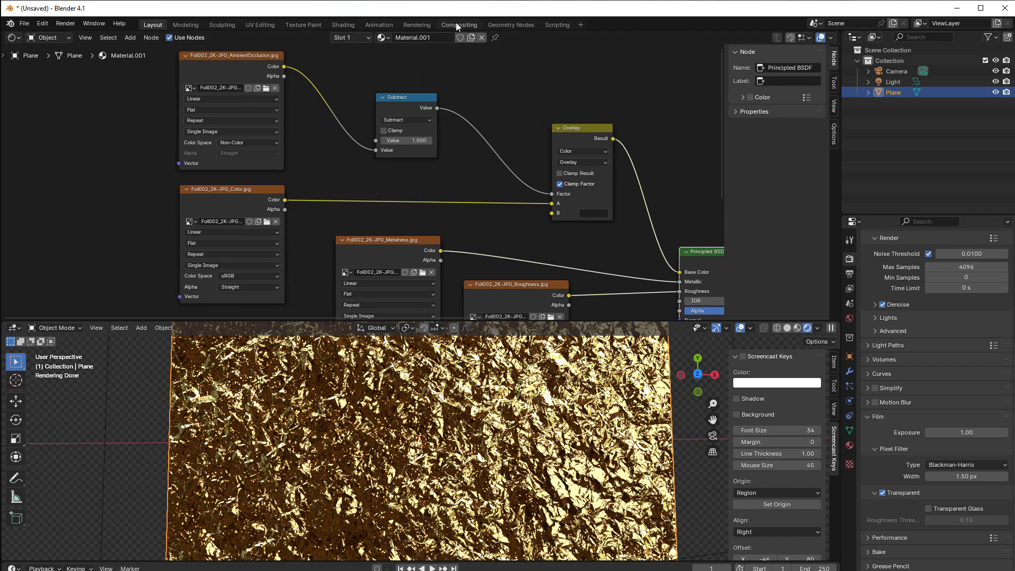
left_click(459, 24)
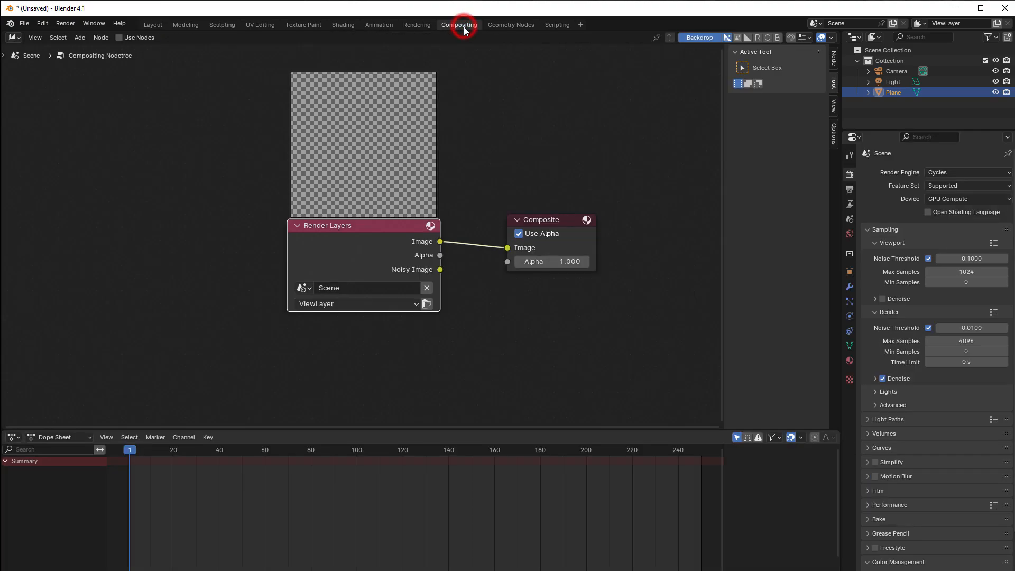
mouse_move(505, 279)
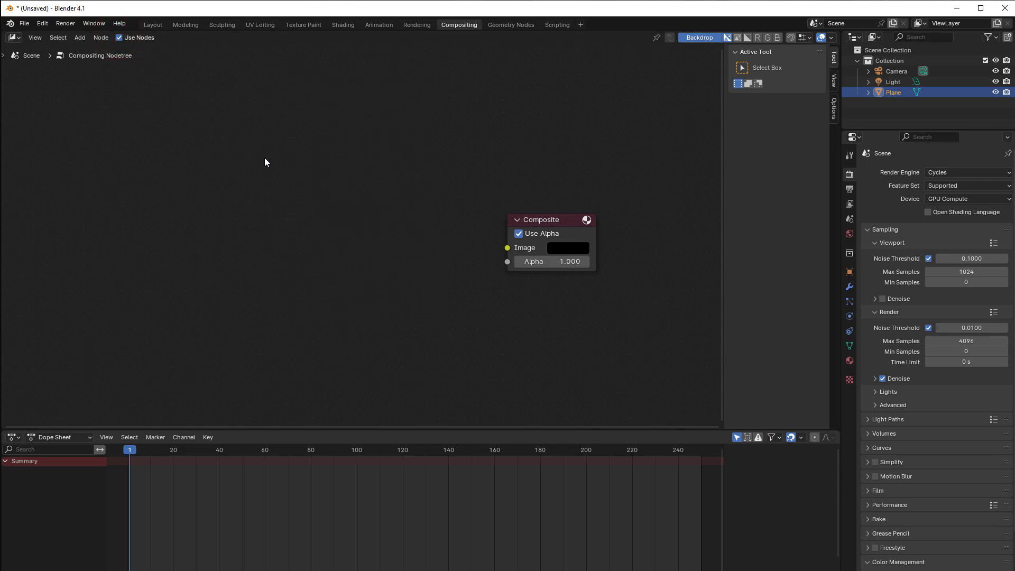
mouse_move(272, 137)
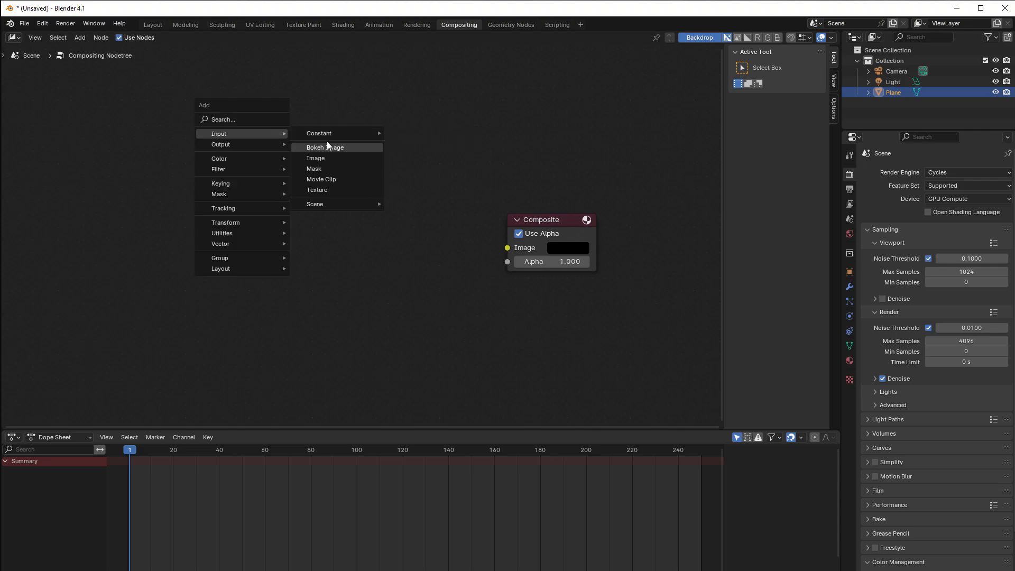
left_click(315, 157)
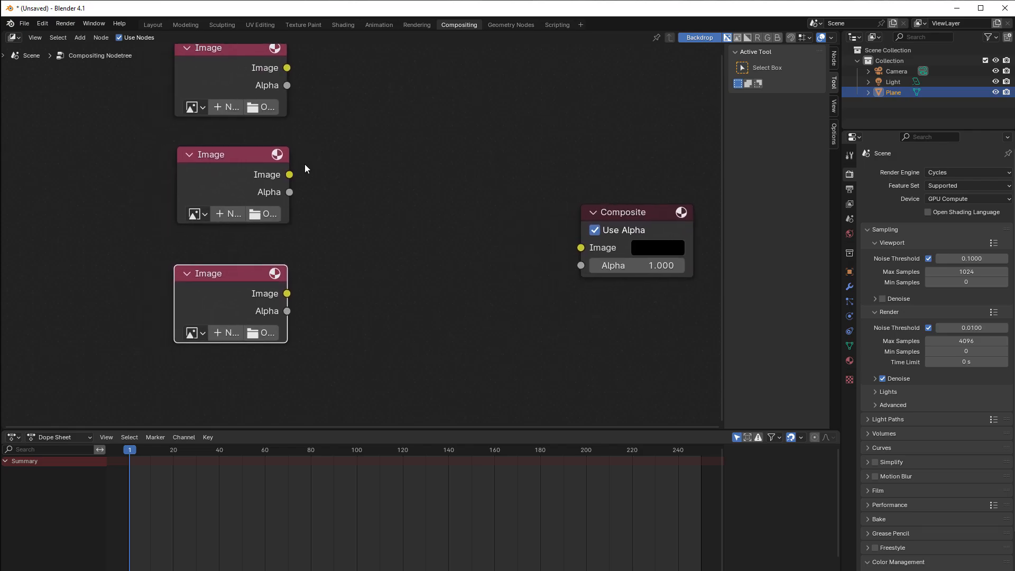
- Load the Foil002 Roughness map into the middle Image node and Metalness into the bottom one
left_click(191, 106)
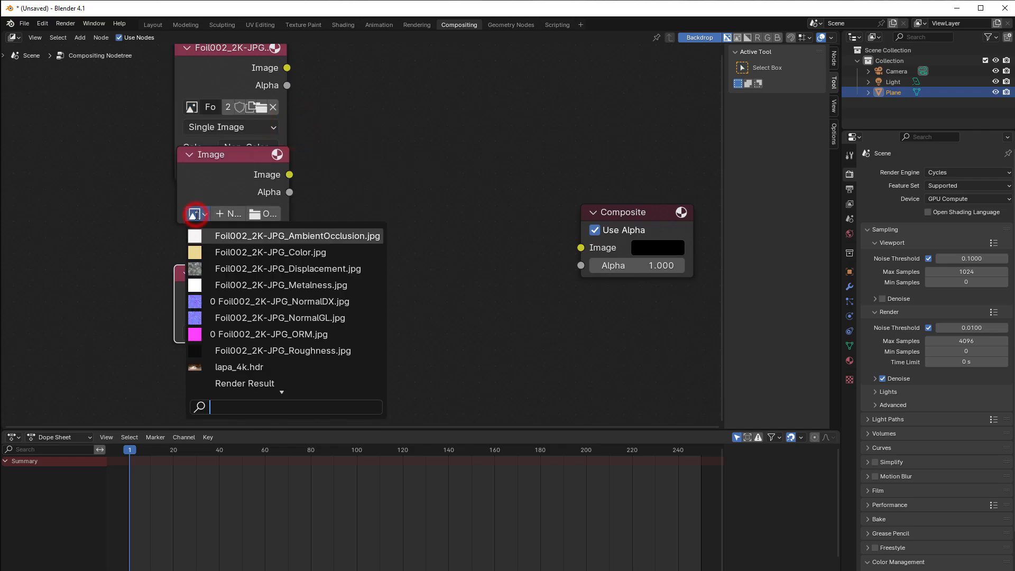
mouse_move(283, 350)
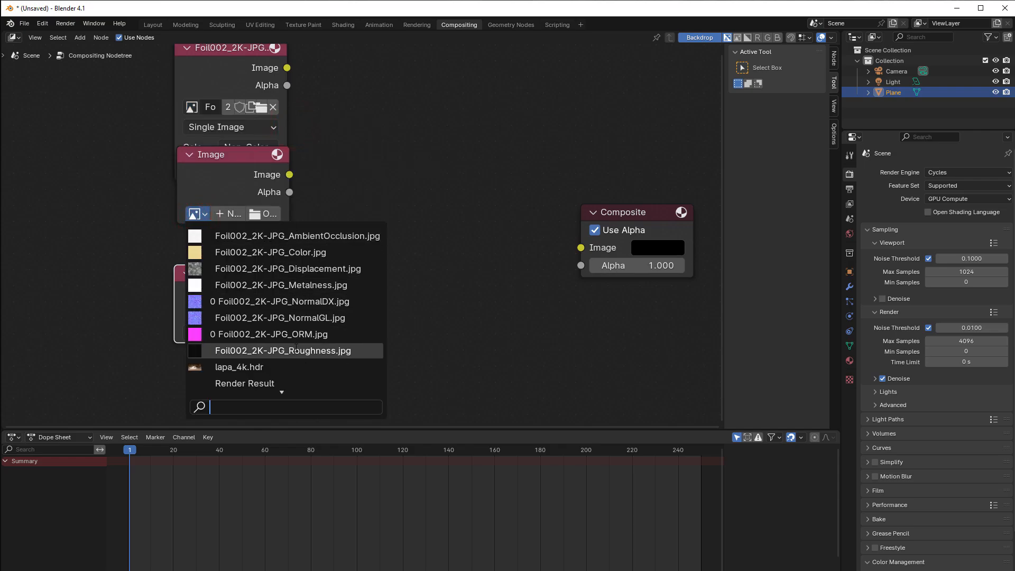
left_click(284, 350)
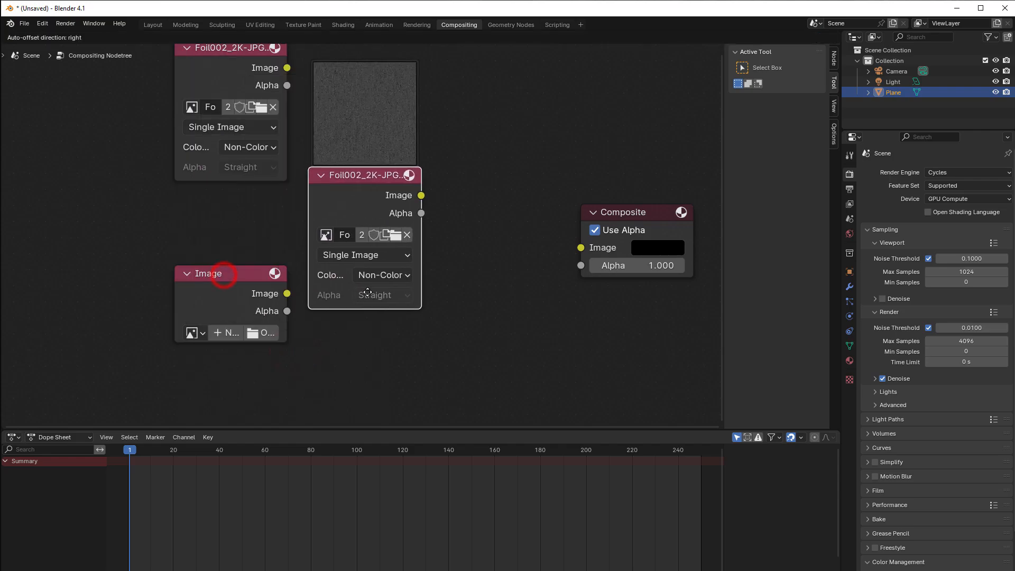
left_click(191, 332)
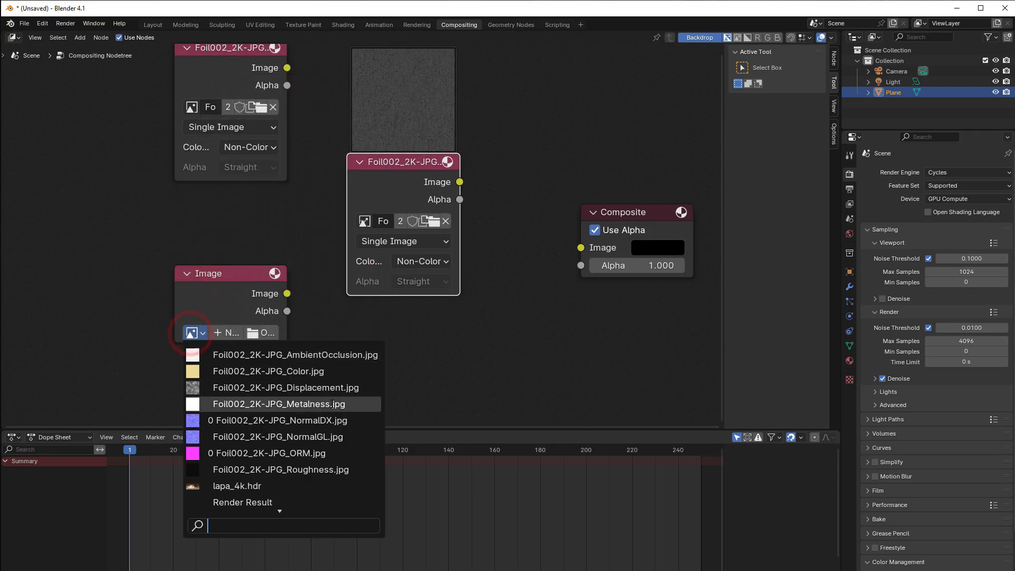
left_click(278, 402)
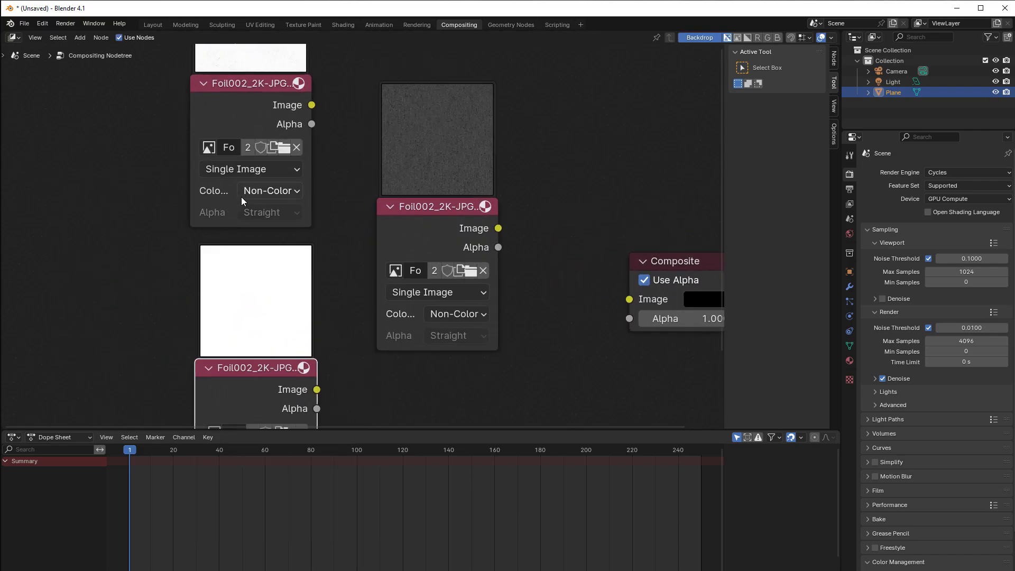
mouse_move(268, 190)
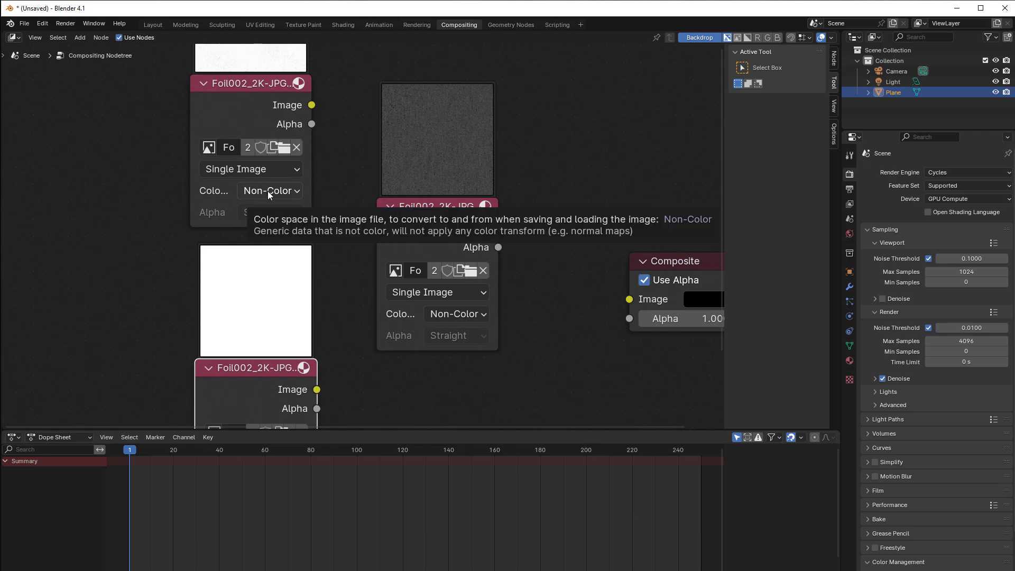
mouse_move(277, 197)
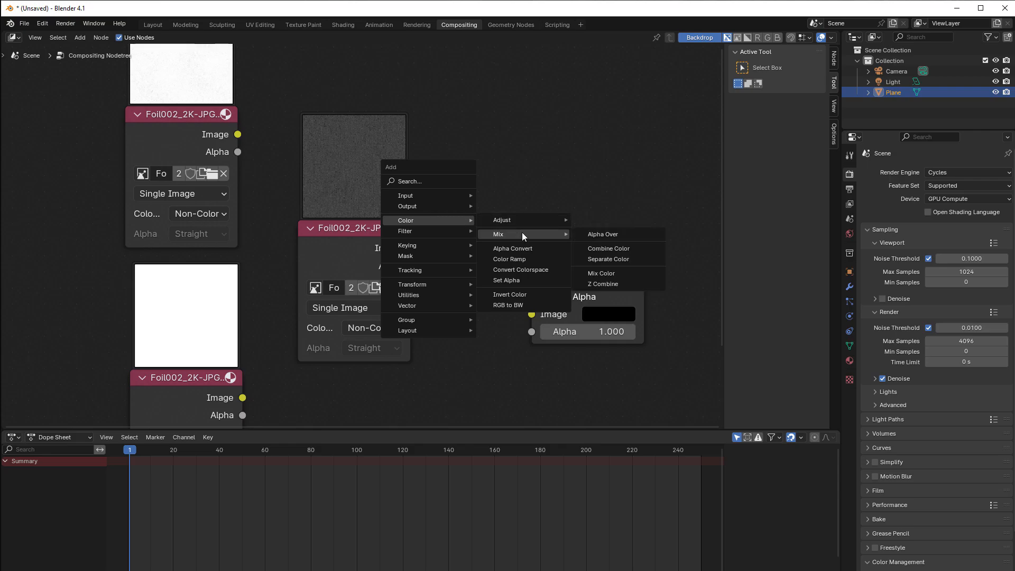
- Add a Combine Color node and link the top texture image into its Red channel
left_click(607, 248)
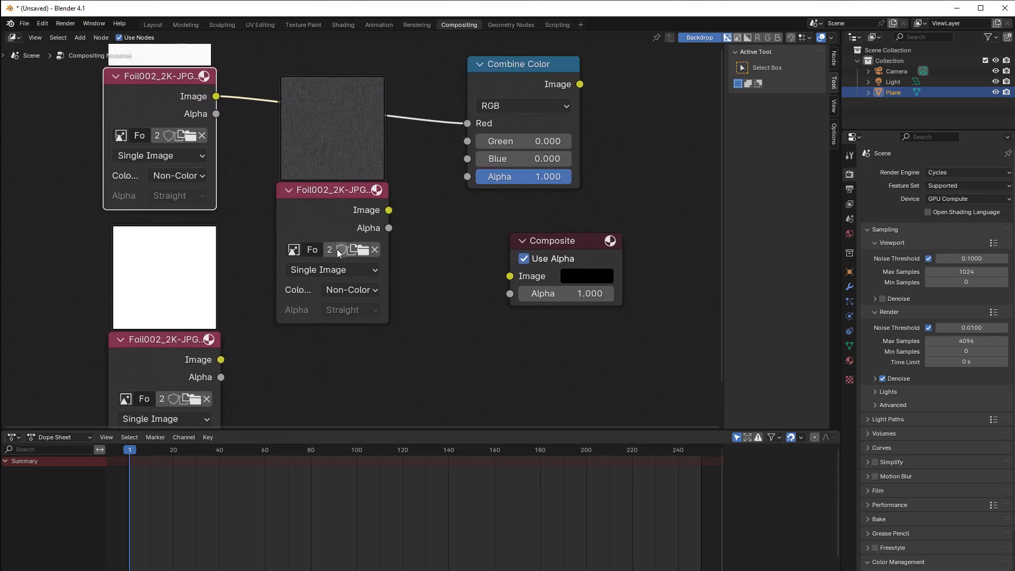
mouse_move(311, 258)
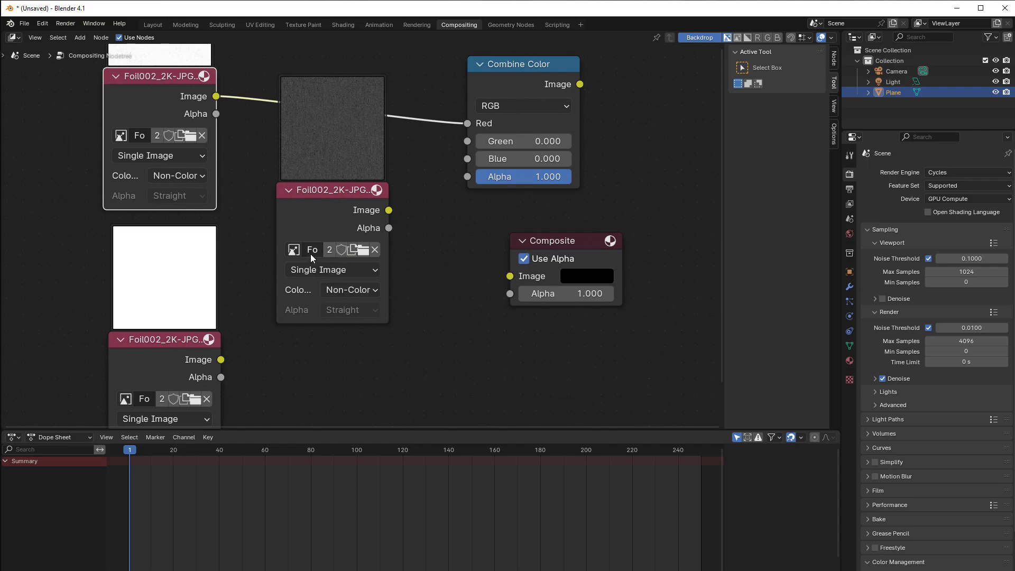
mouse_move(313, 249)
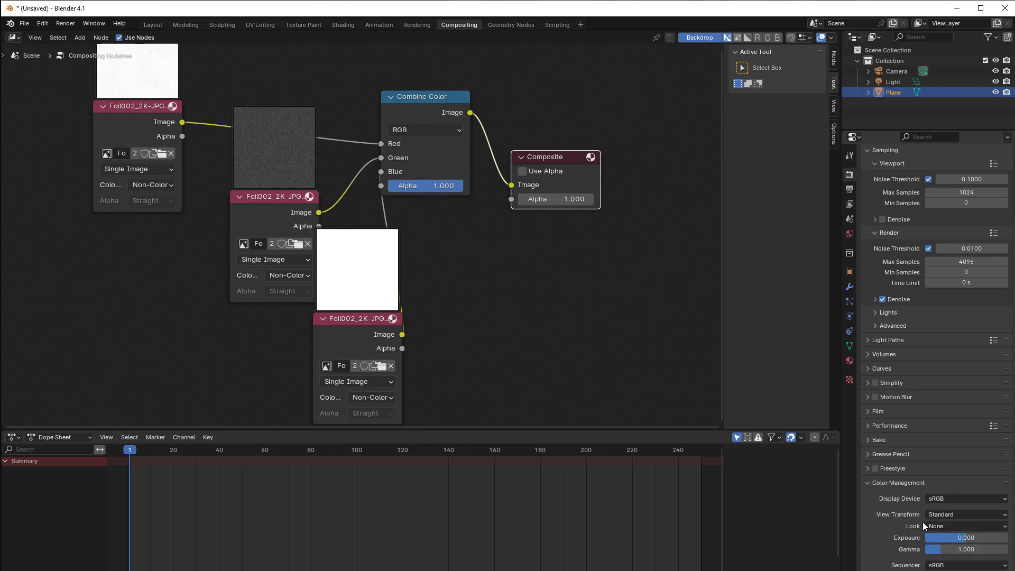
mouse_move(964, 514)
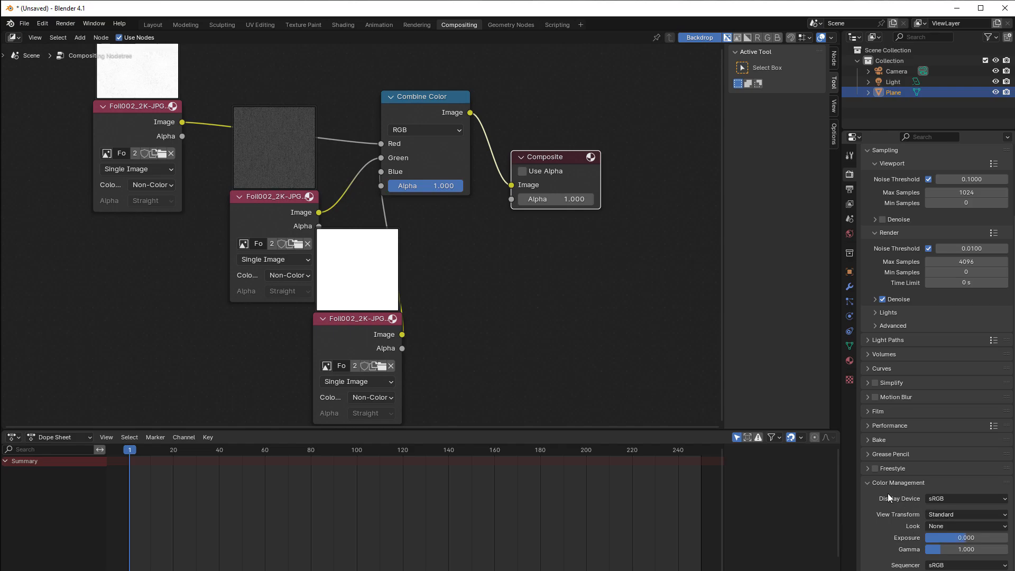
left_click(964, 514)
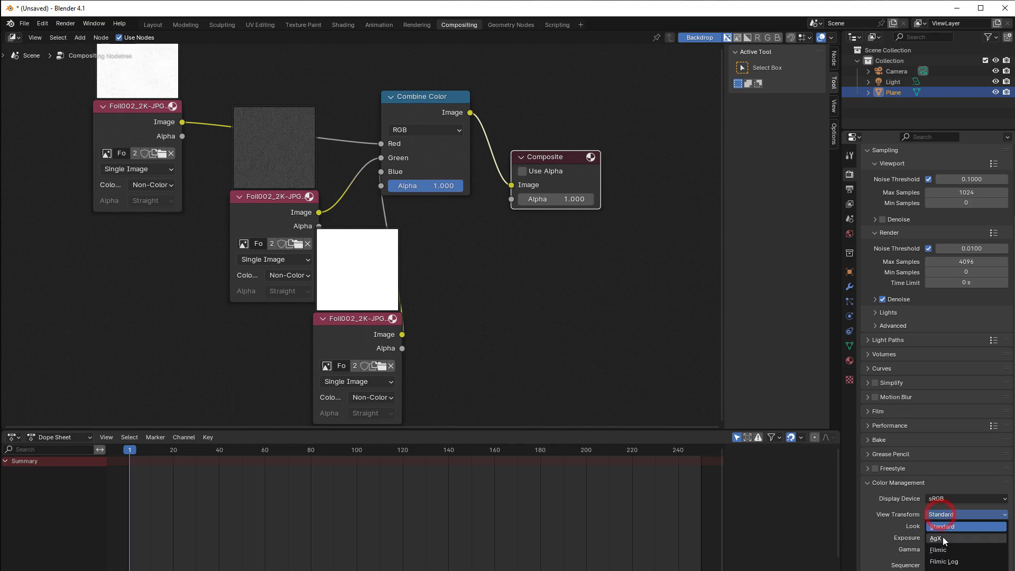
left_click(939, 514)
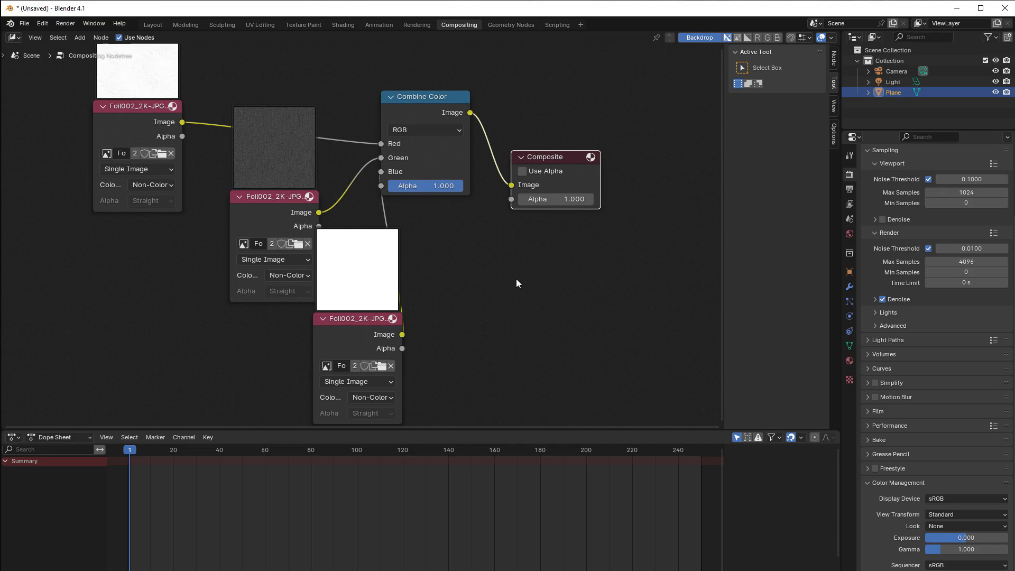
mouse_move(467, 143)
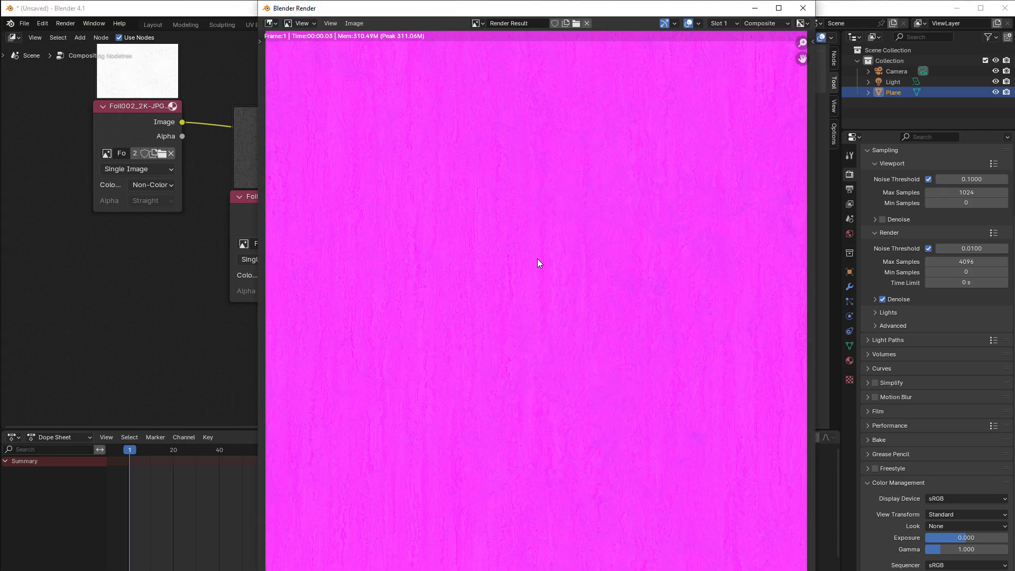
mouse_move(550, 272)
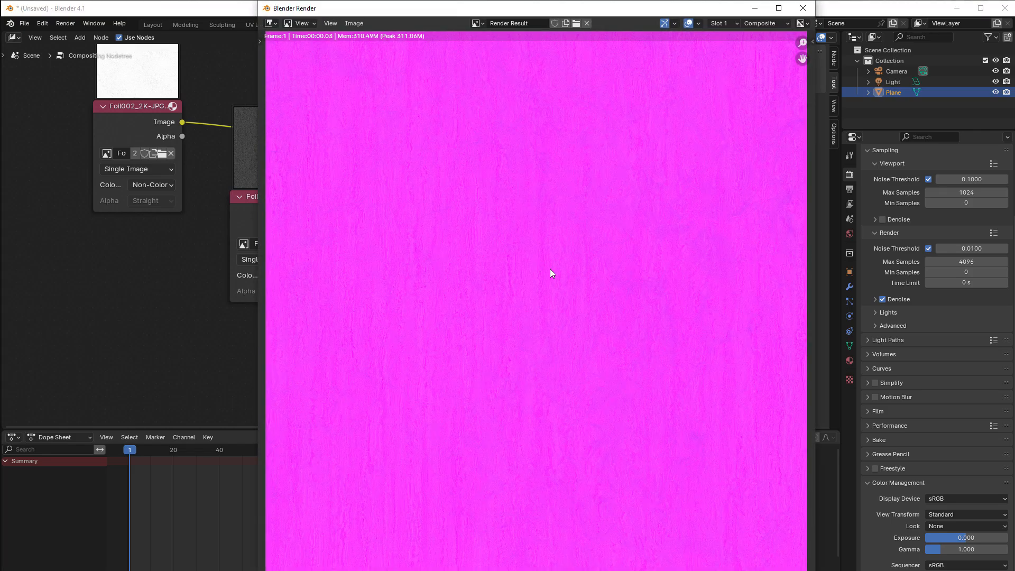
mouse_move(433, 53)
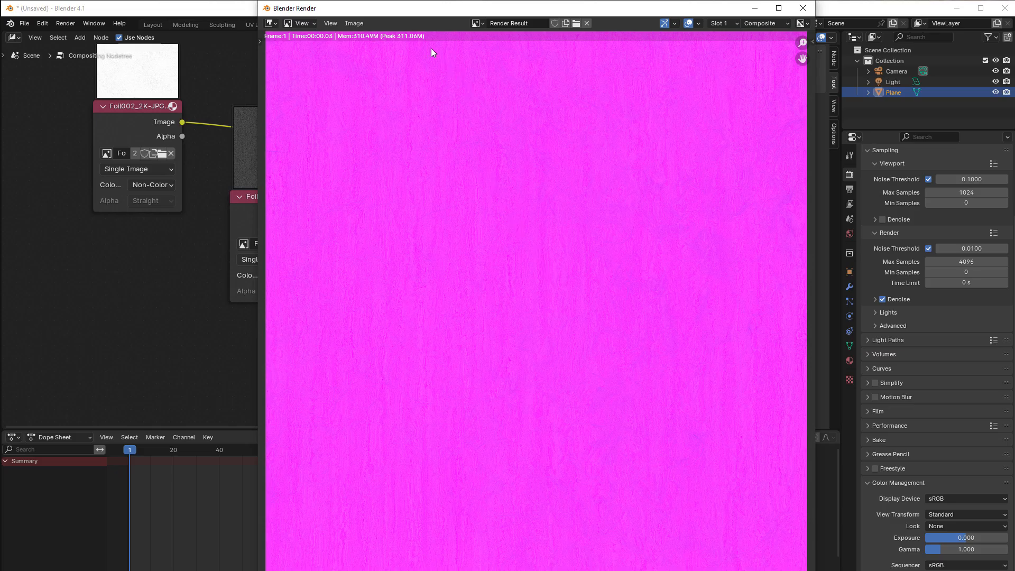
mouse_move(443, 169)
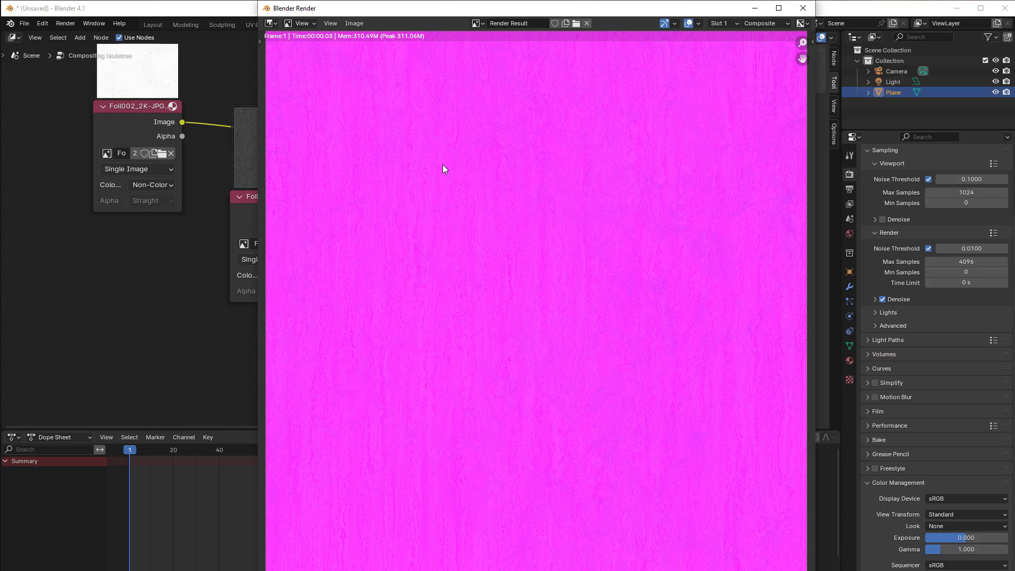
mouse_move(521, 217)
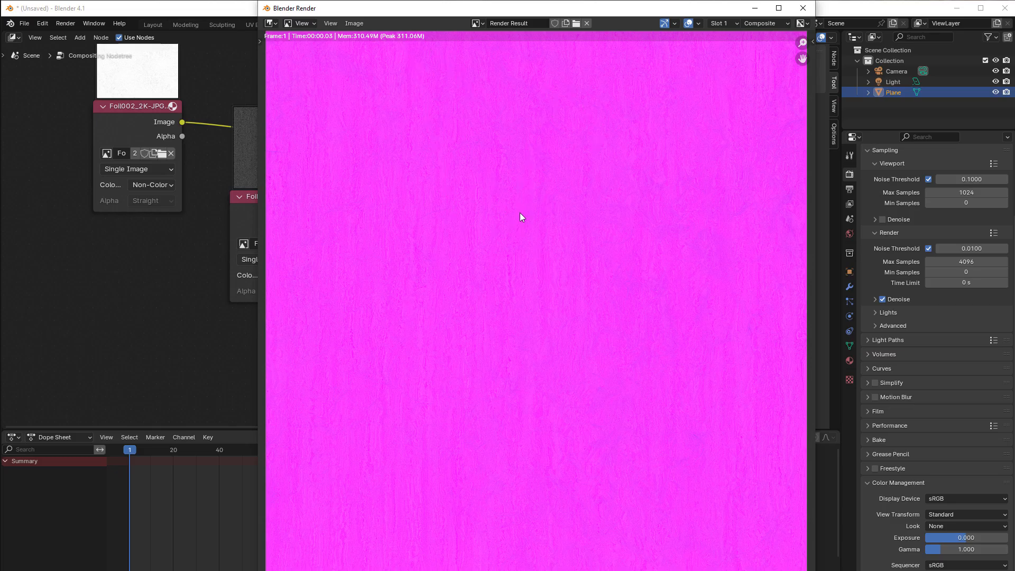
mouse_move(553, 183)
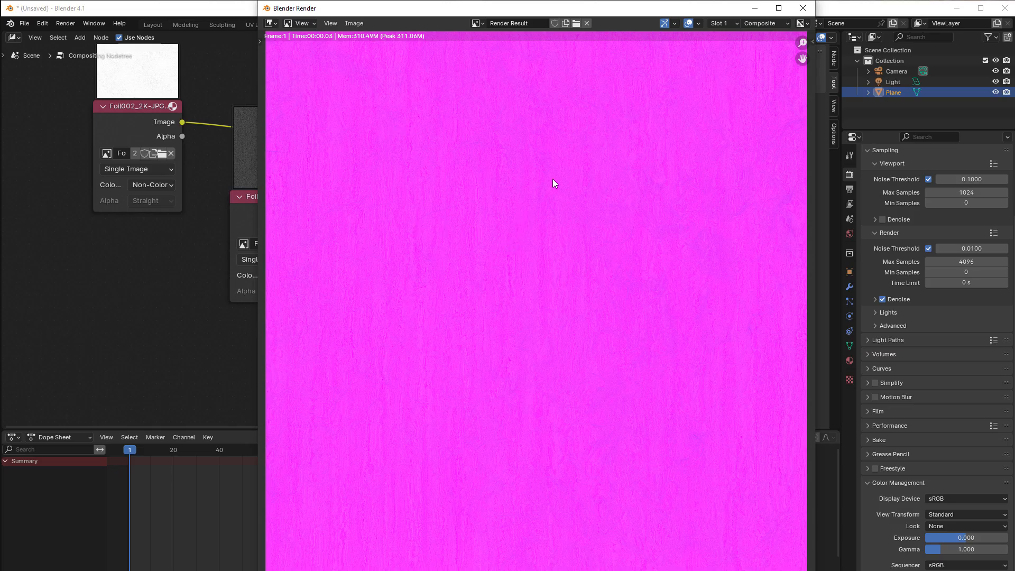
mouse_move(431, 323)
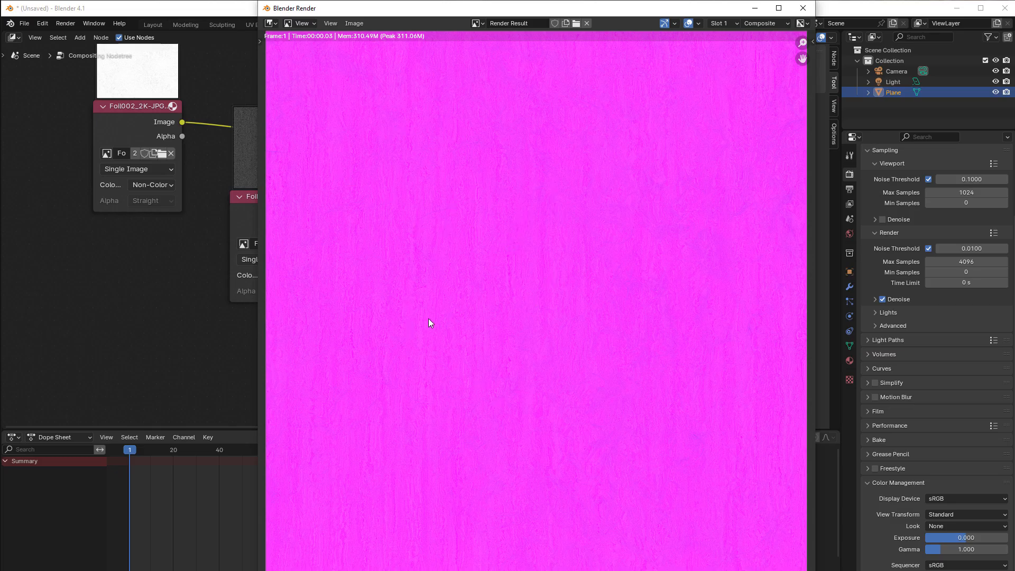
mouse_move(487, 339)
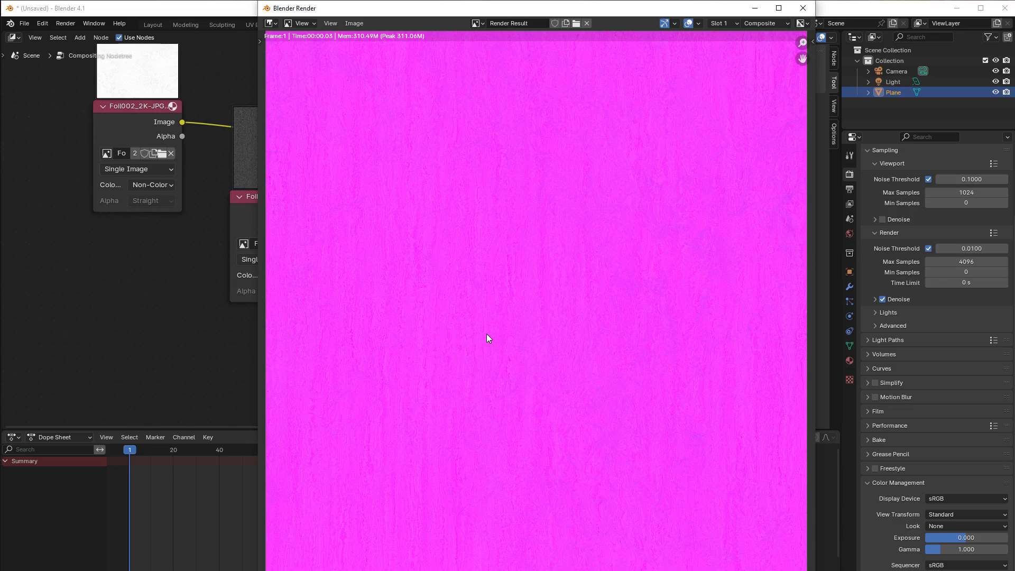
mouse_move(789, 28)
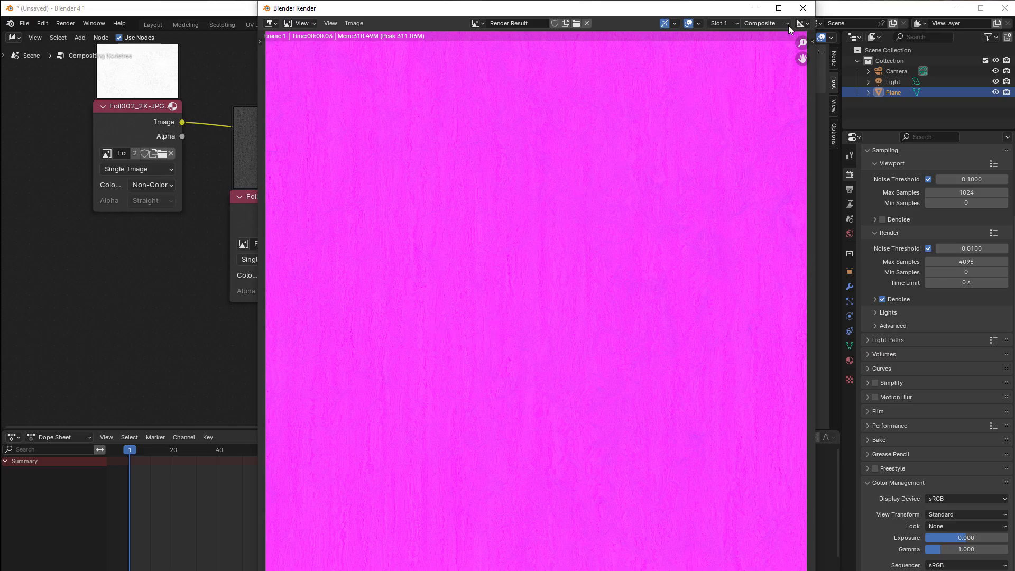
mouse_move(803, 9)
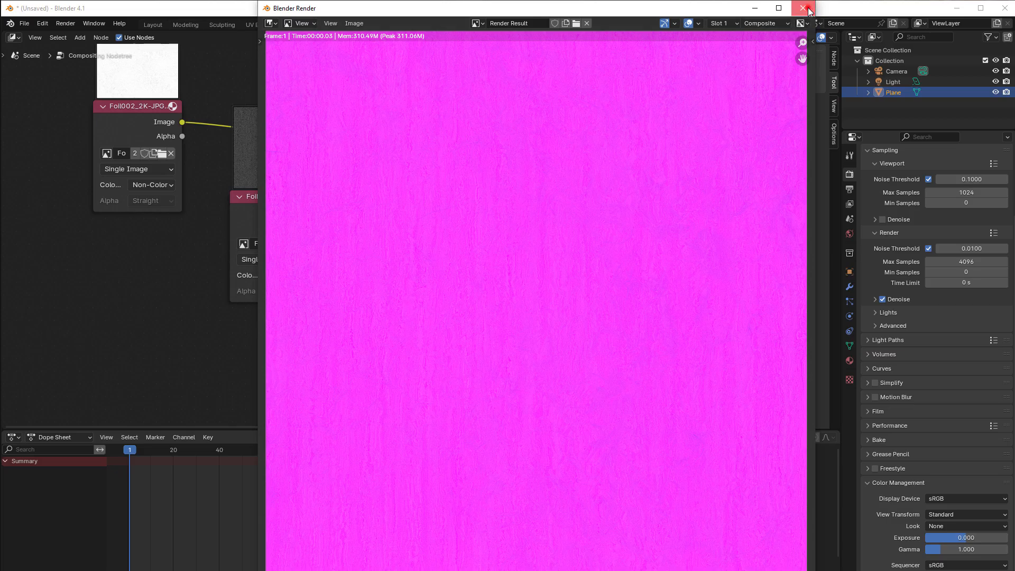
left_click(807, 7)
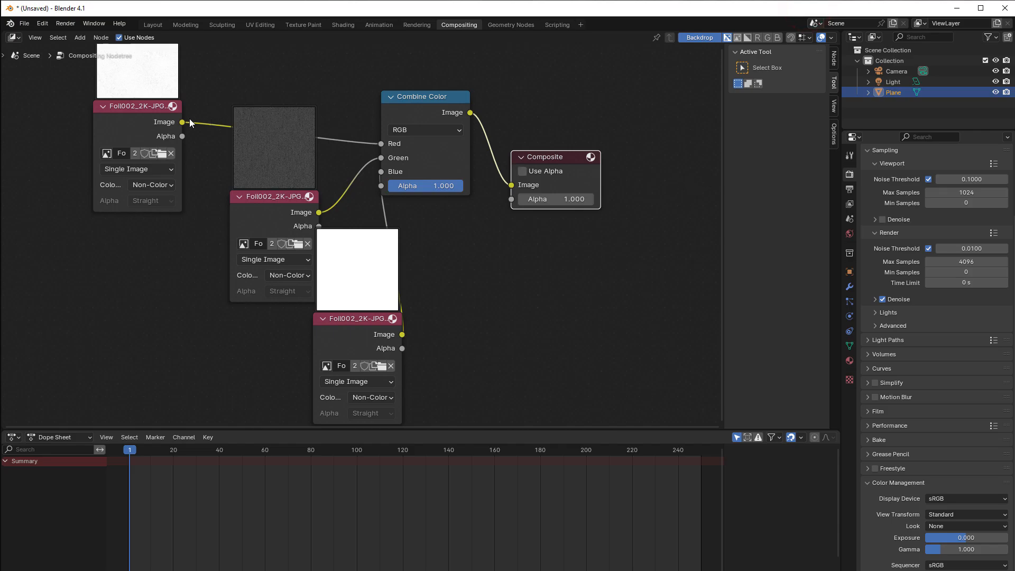
- In the foil material's shader nodes, add an Image Texture node for the ORM map
left_click(153, 24)
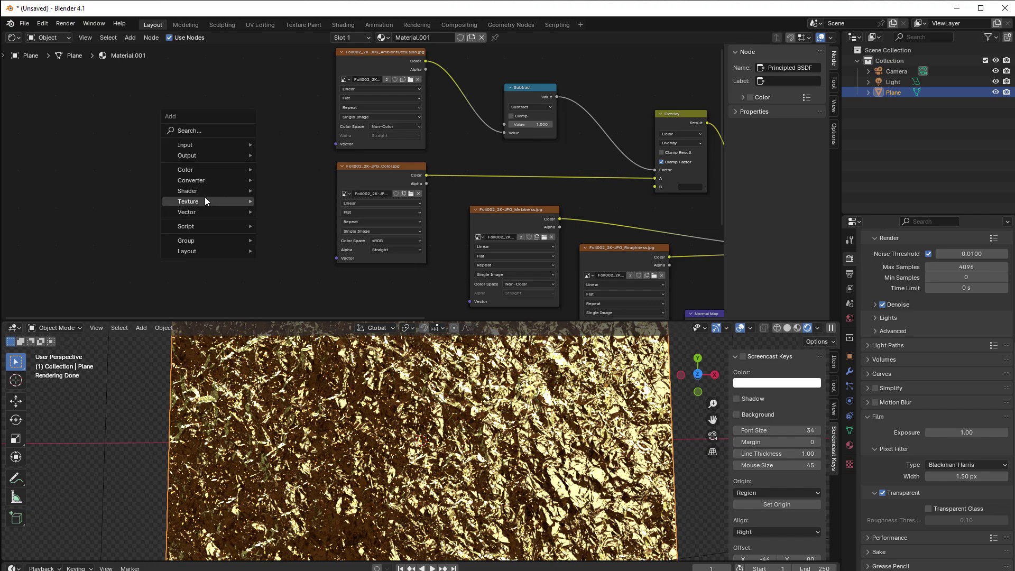
left_click(189, 201)
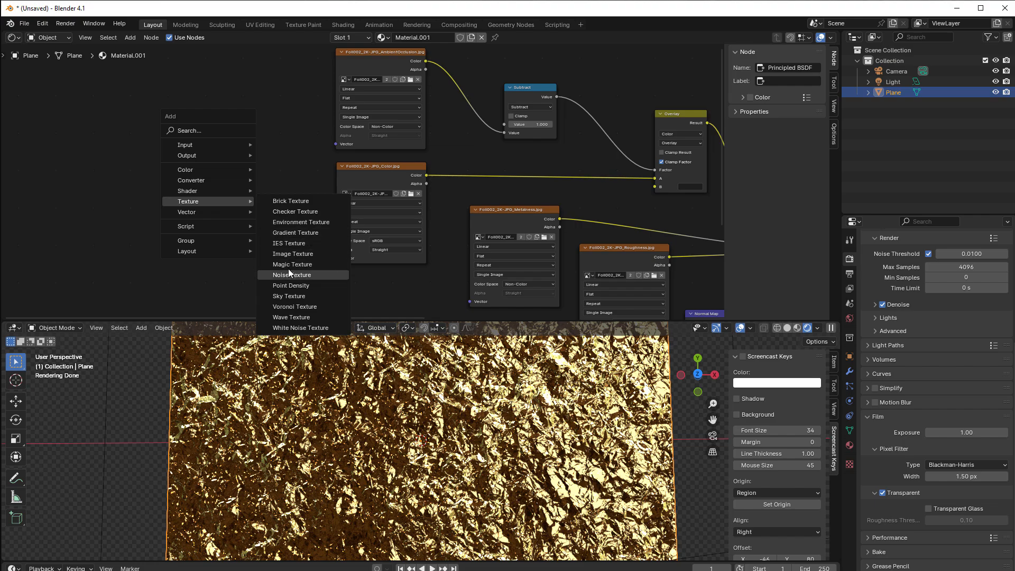
left_click(292, 253)
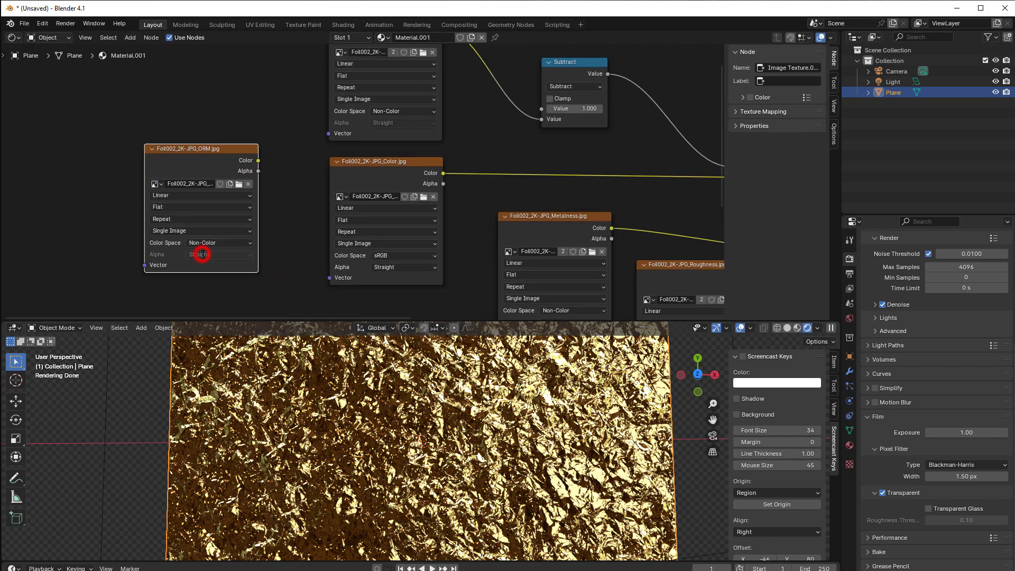
mouse_move(264, 218)
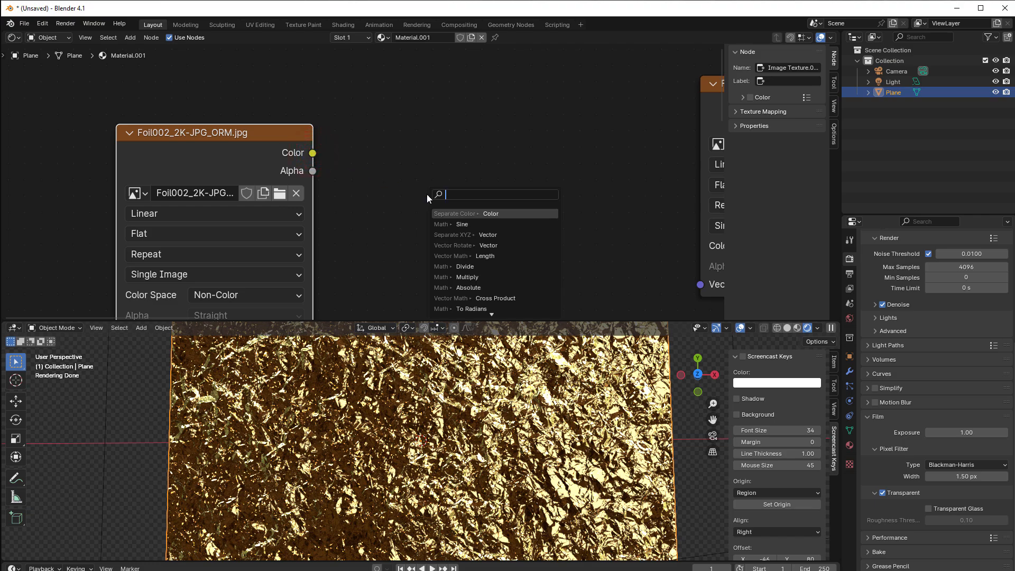
- Add a Separate Color node splitting the ORM map, its Red channel feeding the Subtract node
type("sepa")
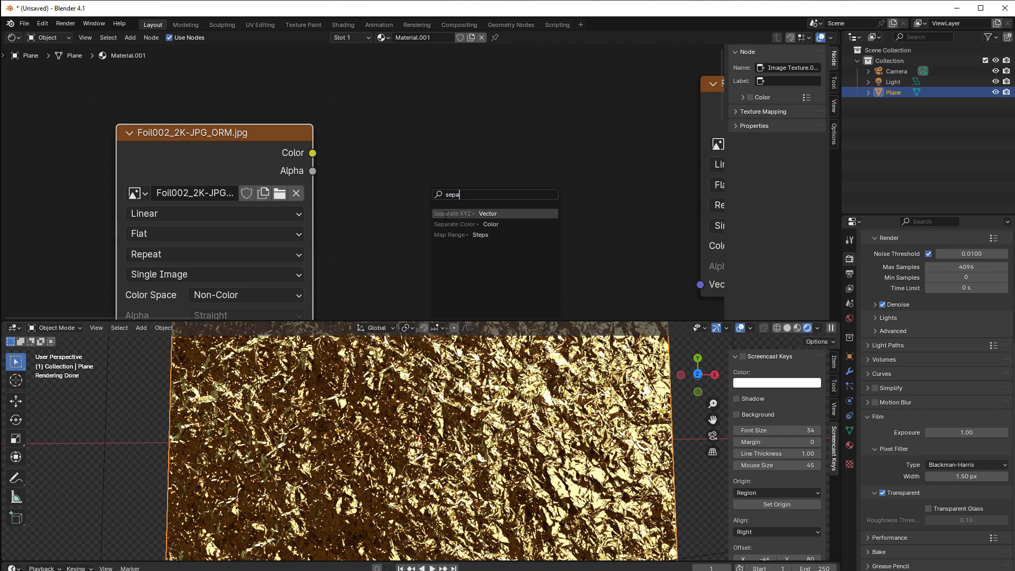
left_click(456, 223)
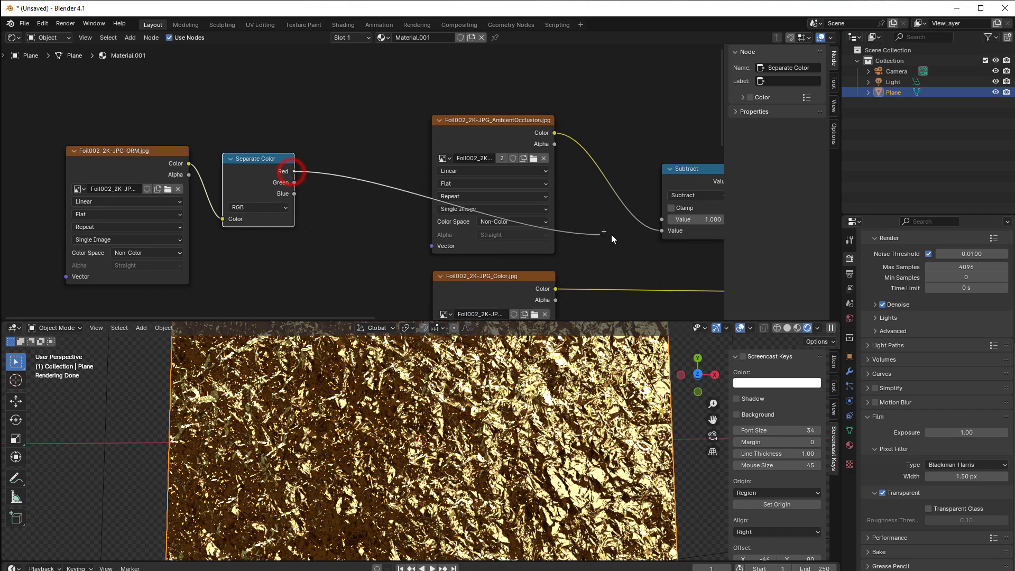
left_click(497, 121)
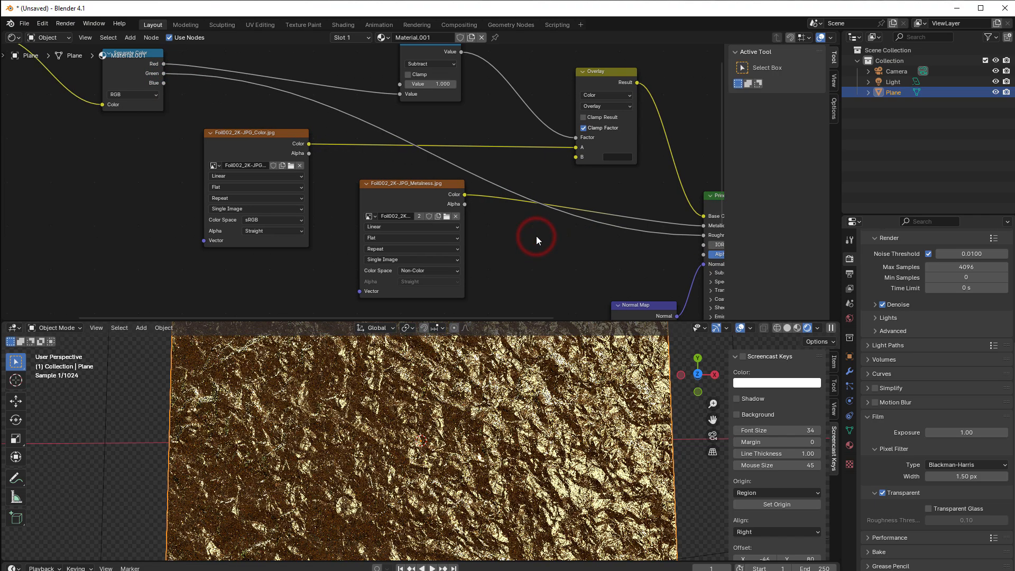
mouse_move(155, 128)
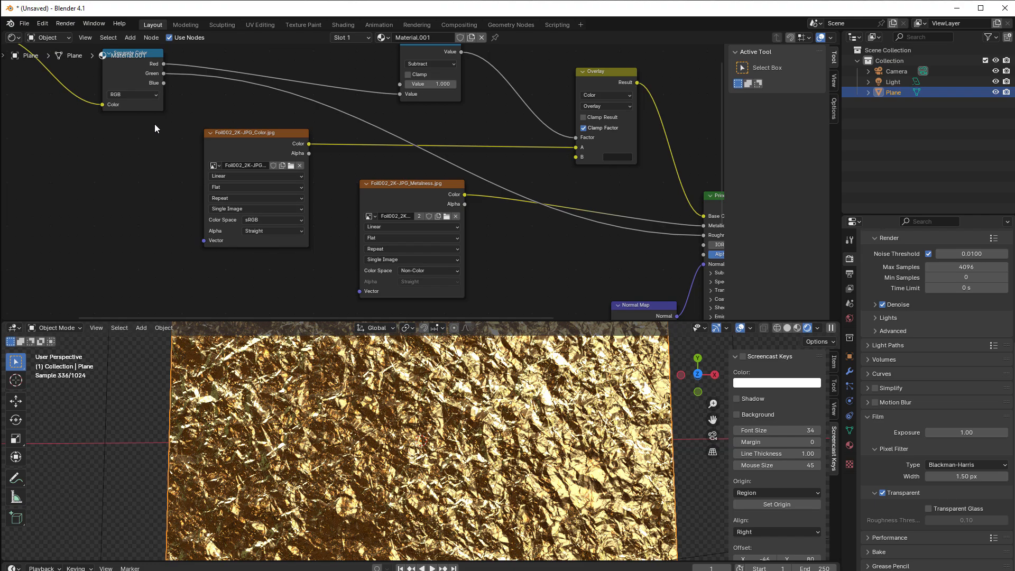